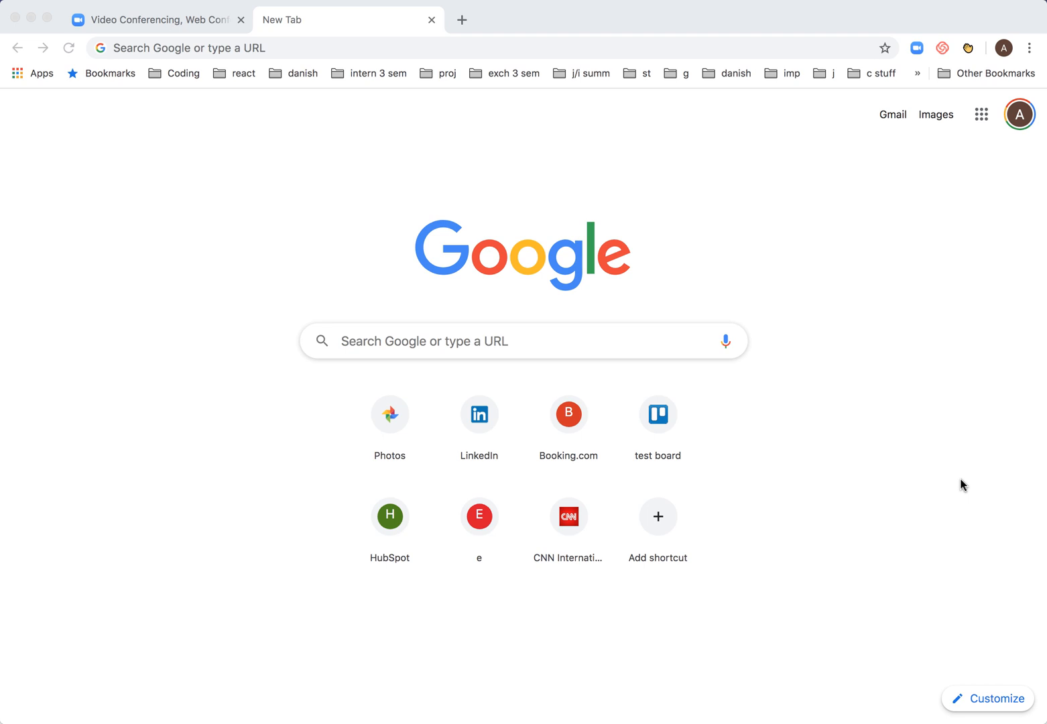
mouse_move(180, 27)
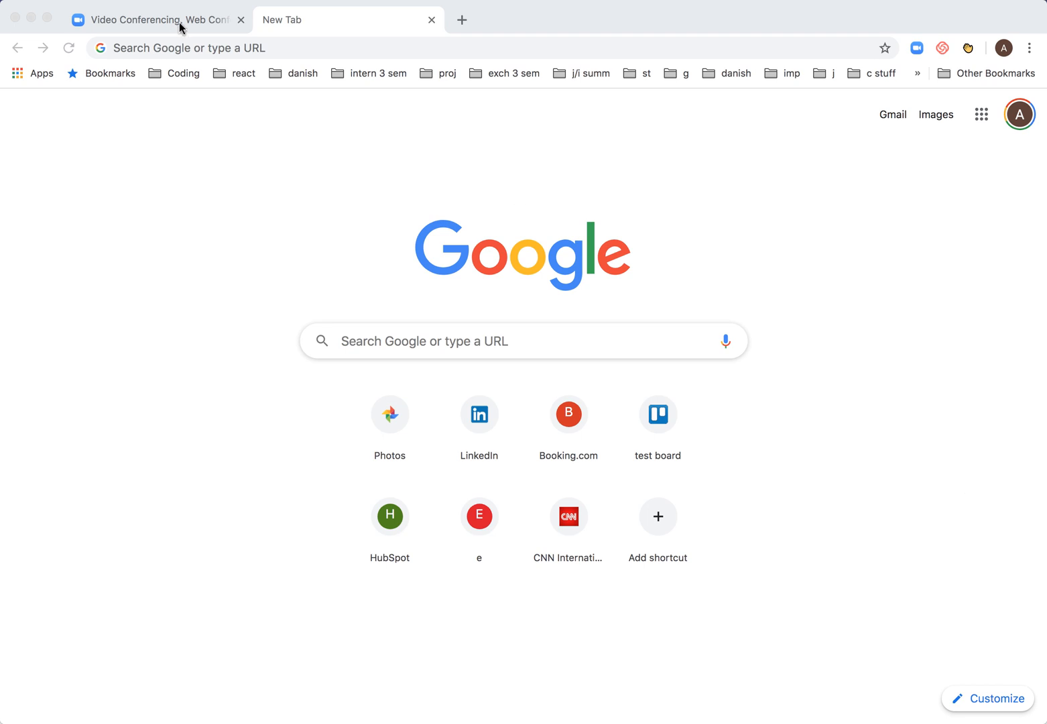
Load zoom.us from the address bar by entering 'zoom'
left_click(154, 19)
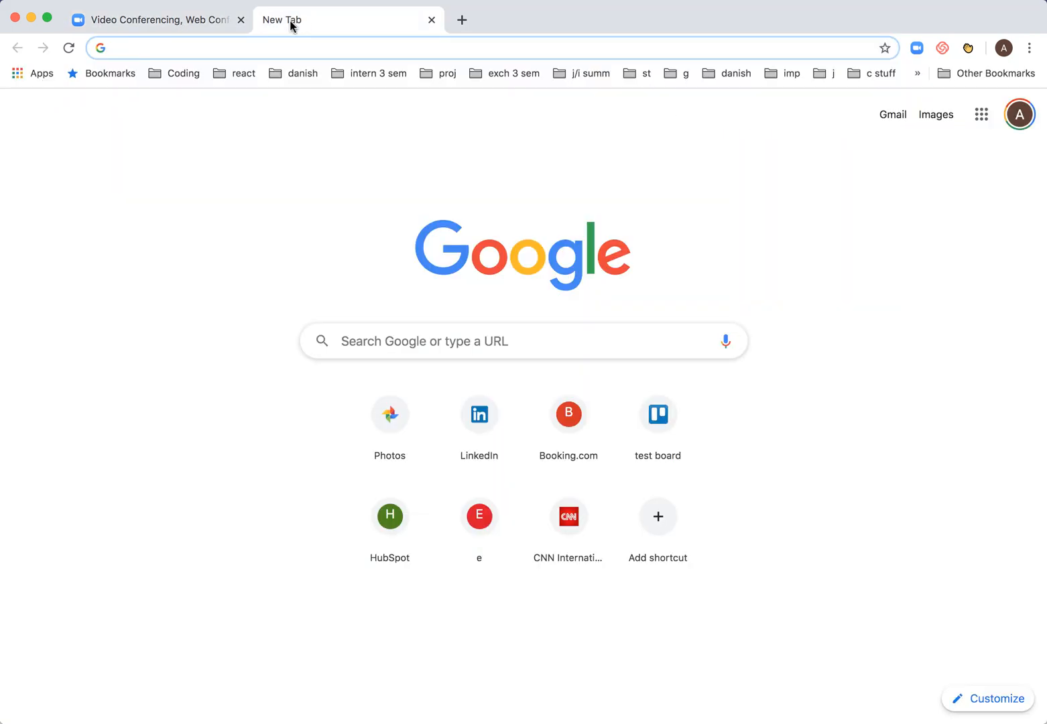
type("zoom.us")
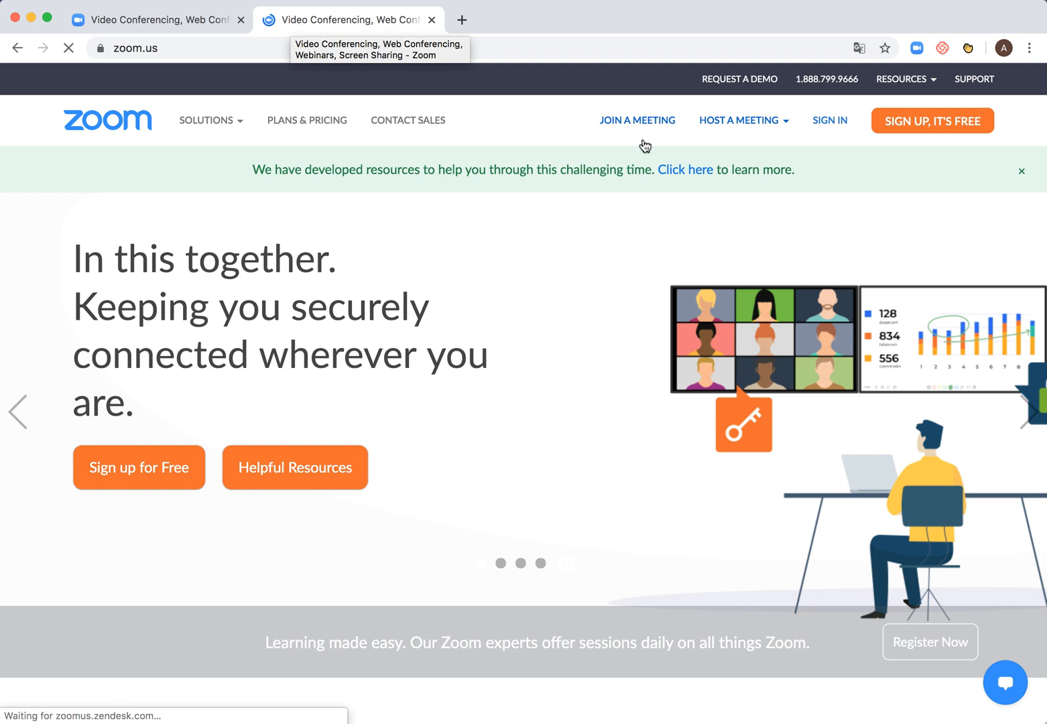
Visit Join a Meeting, the Host a Meeting menu and Sign In, then return to Join a Meeting
left_click(637, 120)
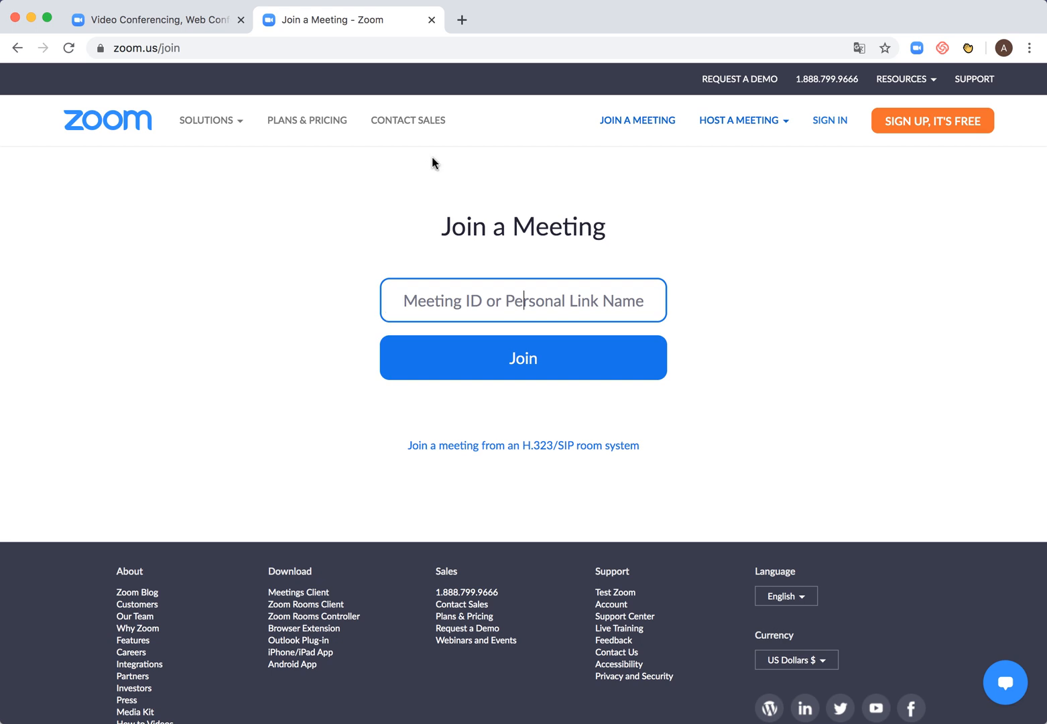
left_click(738, 120)
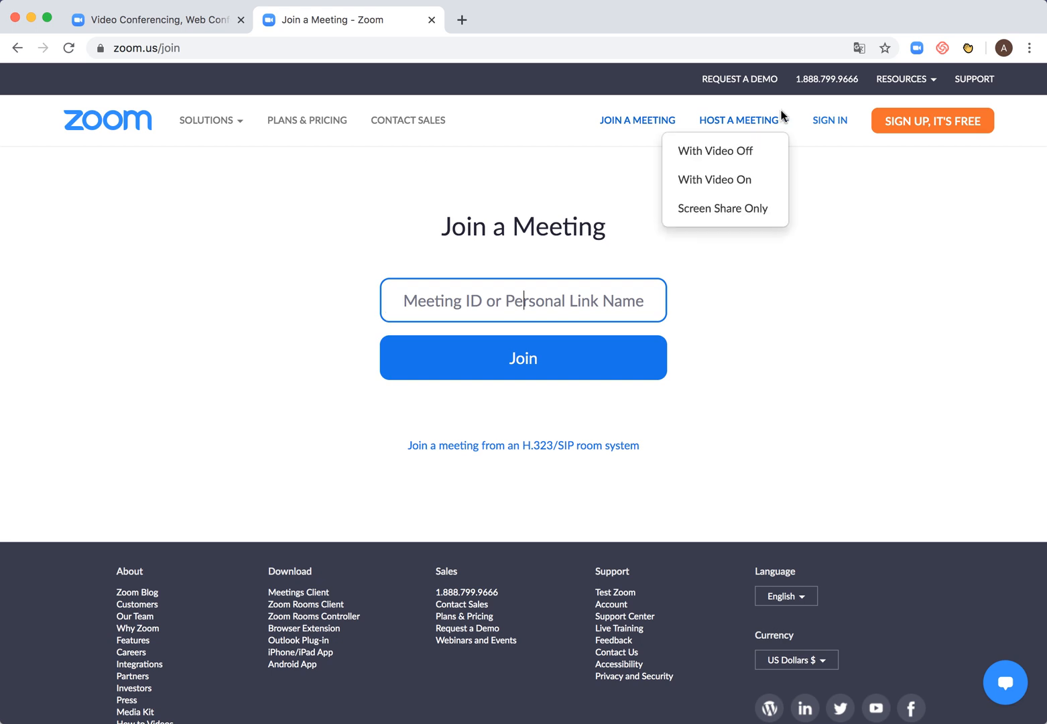
left_click(745, 121)
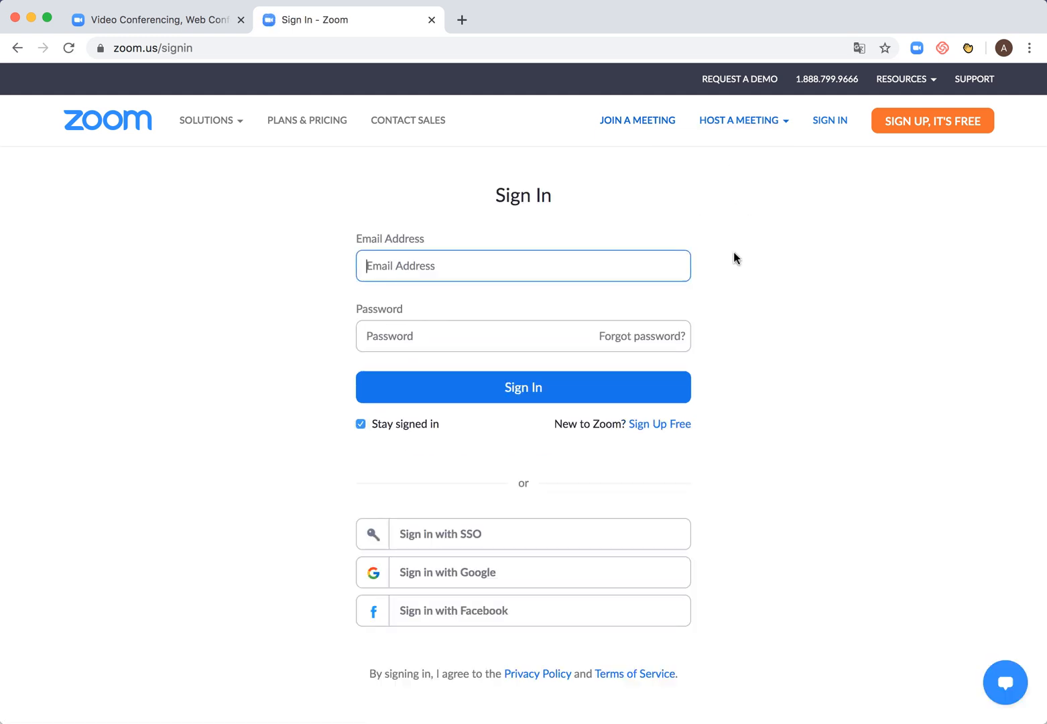
left_click(738, 121)
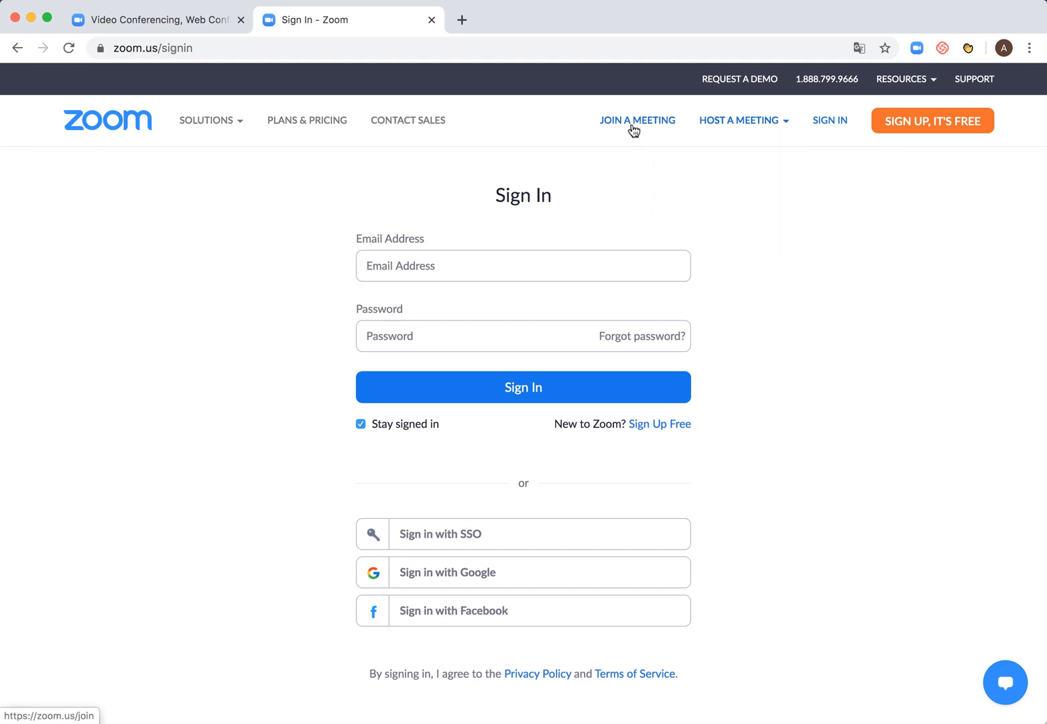
left_click(637, 121)
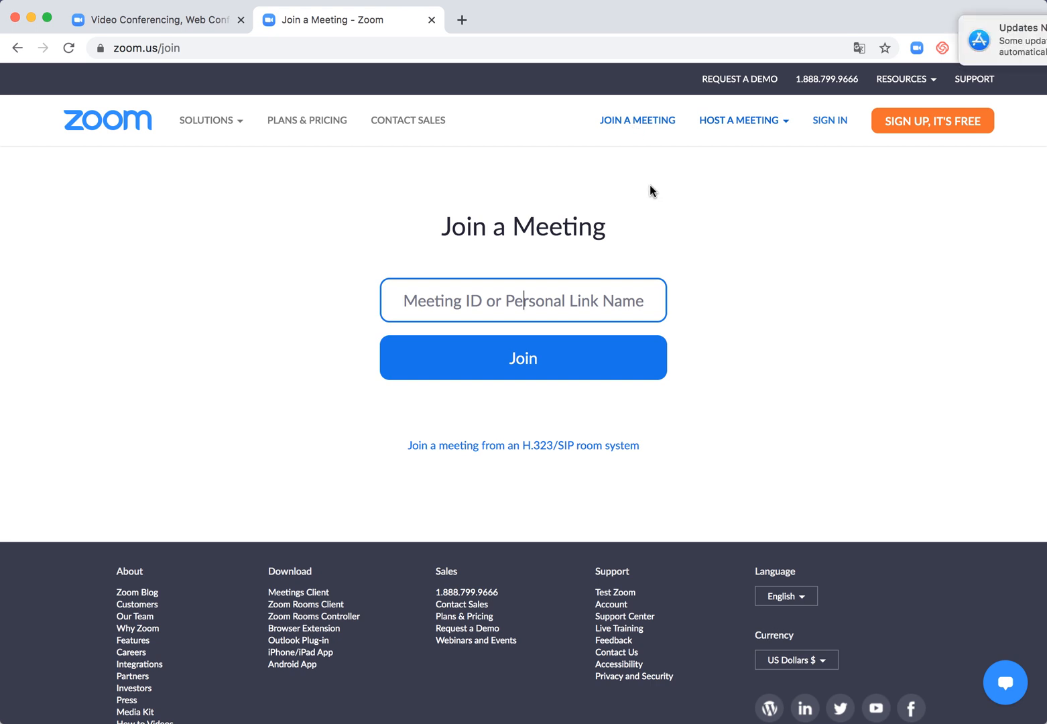
mouse_move(824, 126)
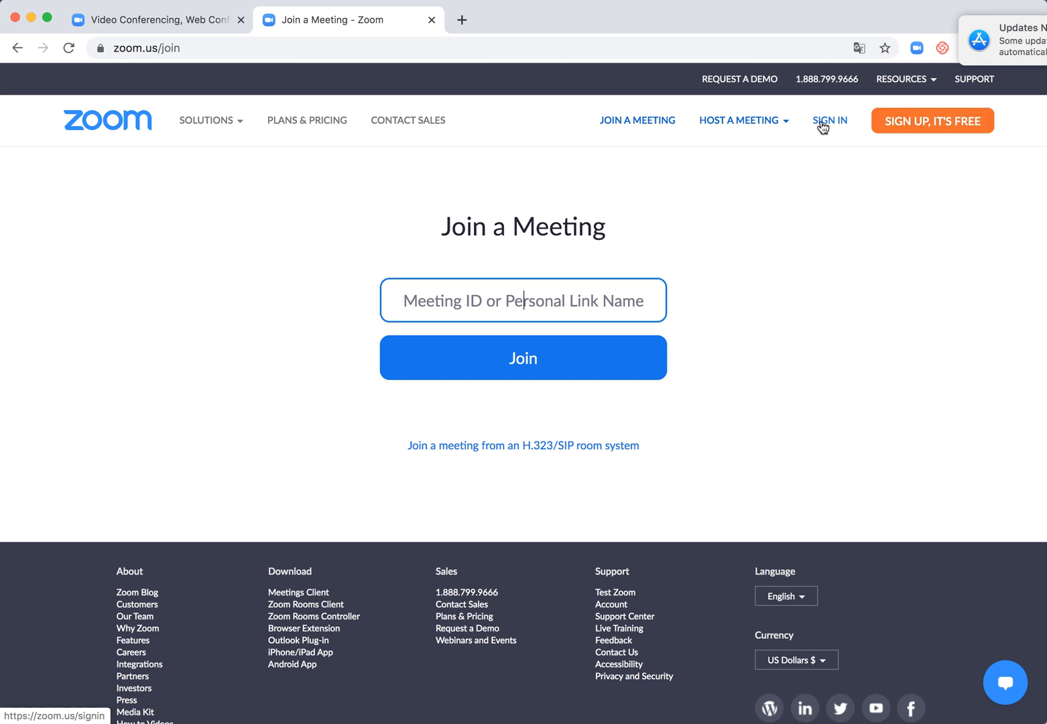
Go to the Sign In page from the top navigation
left_click(830, 120)
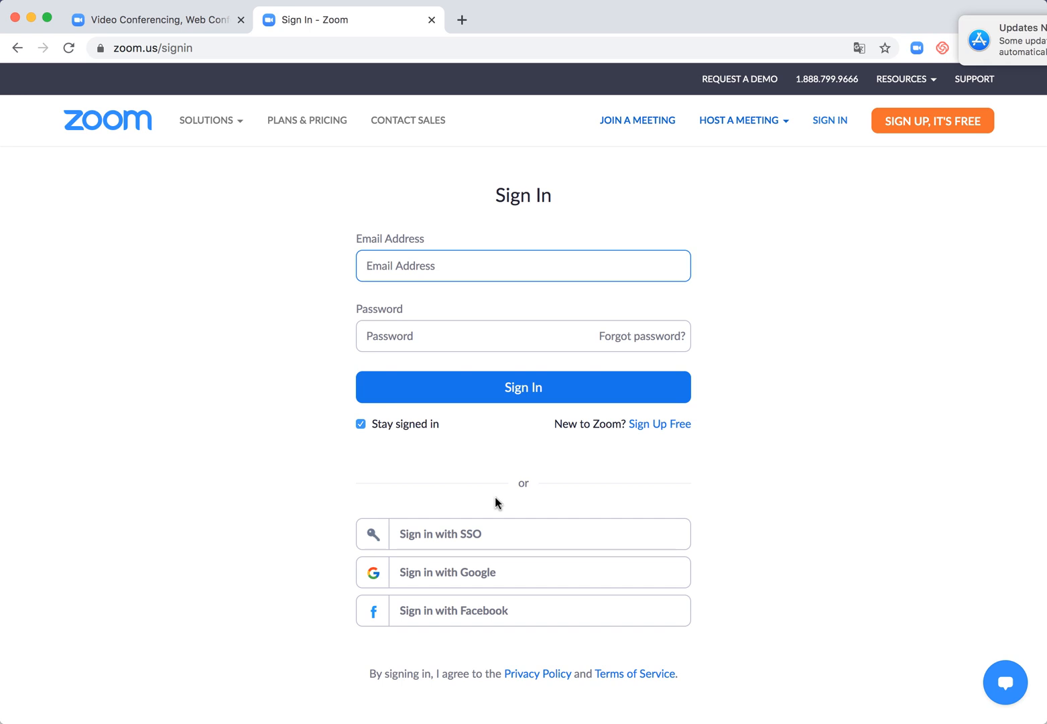
mouse_move(478, 582)
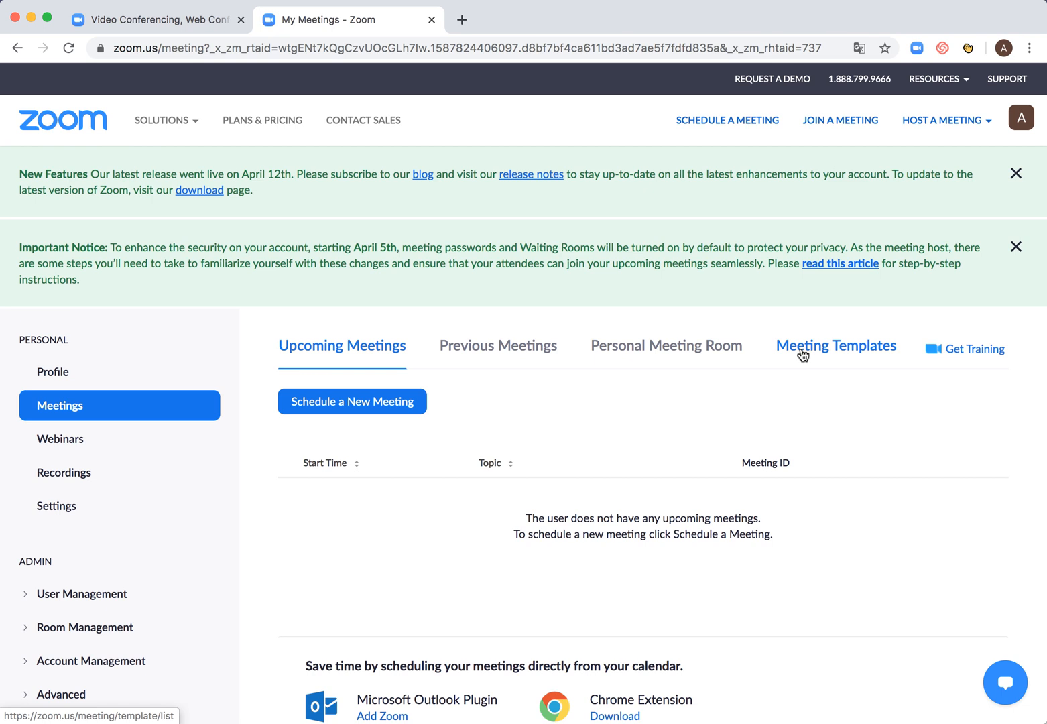
mouse_move(930, 276)
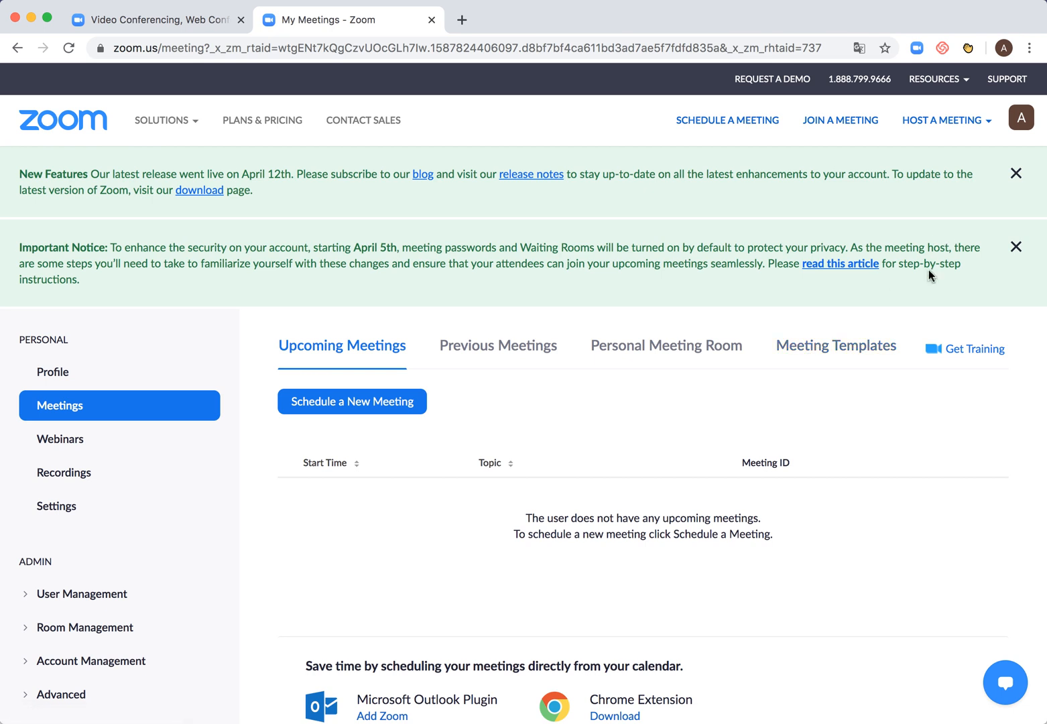
mouse_move(1016, 175)
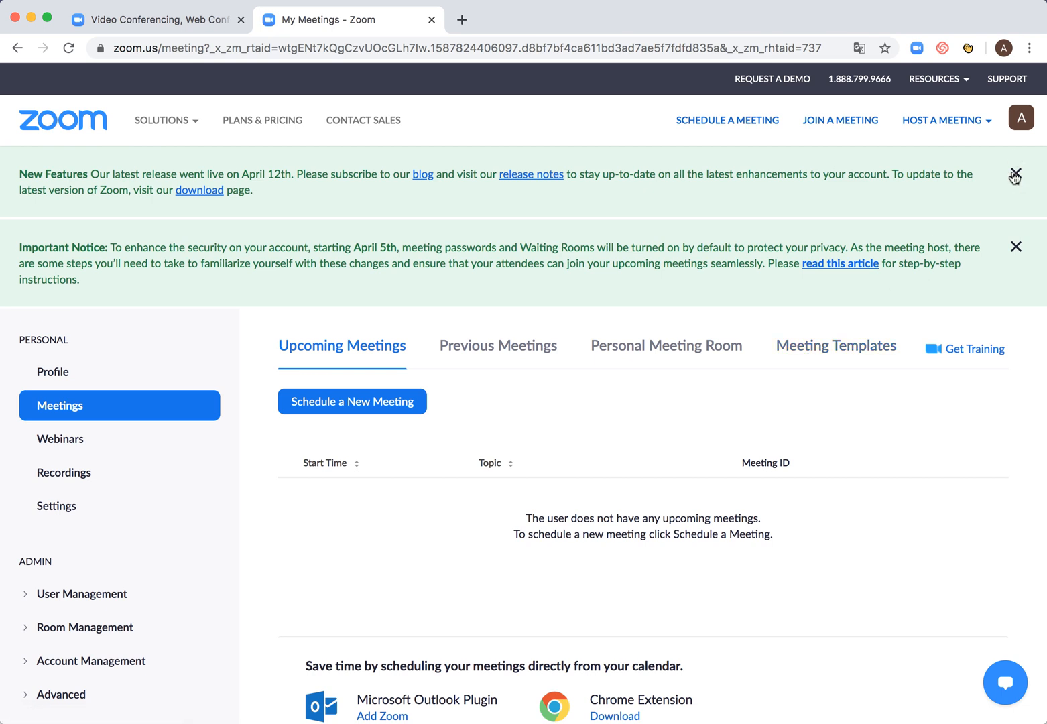
mouse_move(1015, 175)
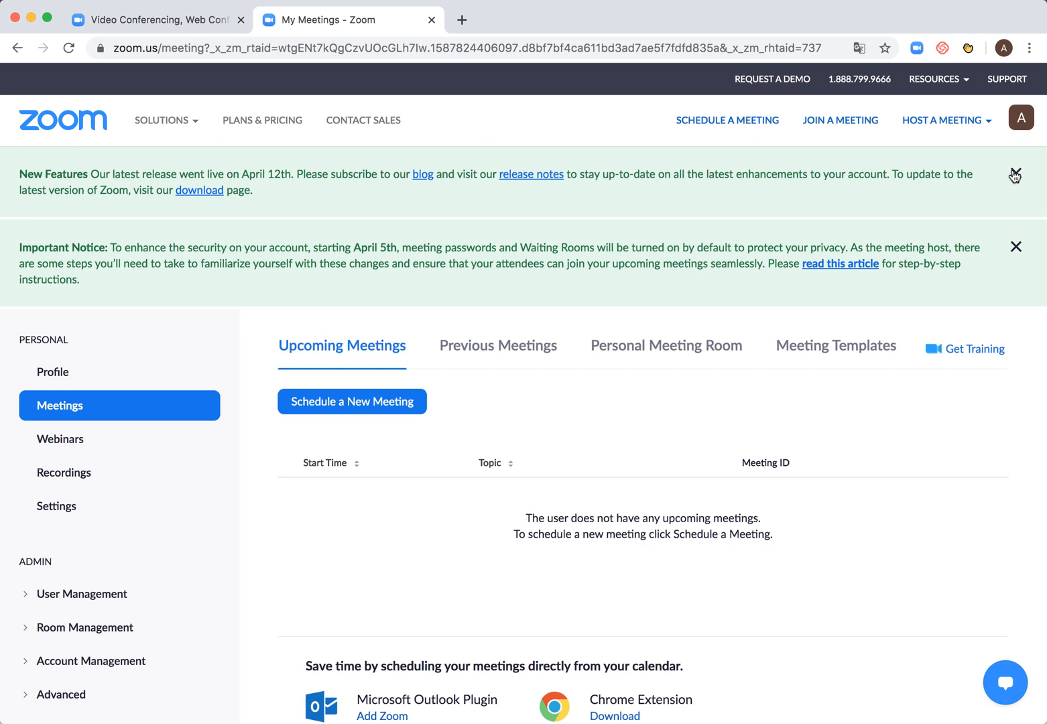
Dismiss the New Features announcement and look over the empty Meetings list
left_click(1017, 175)
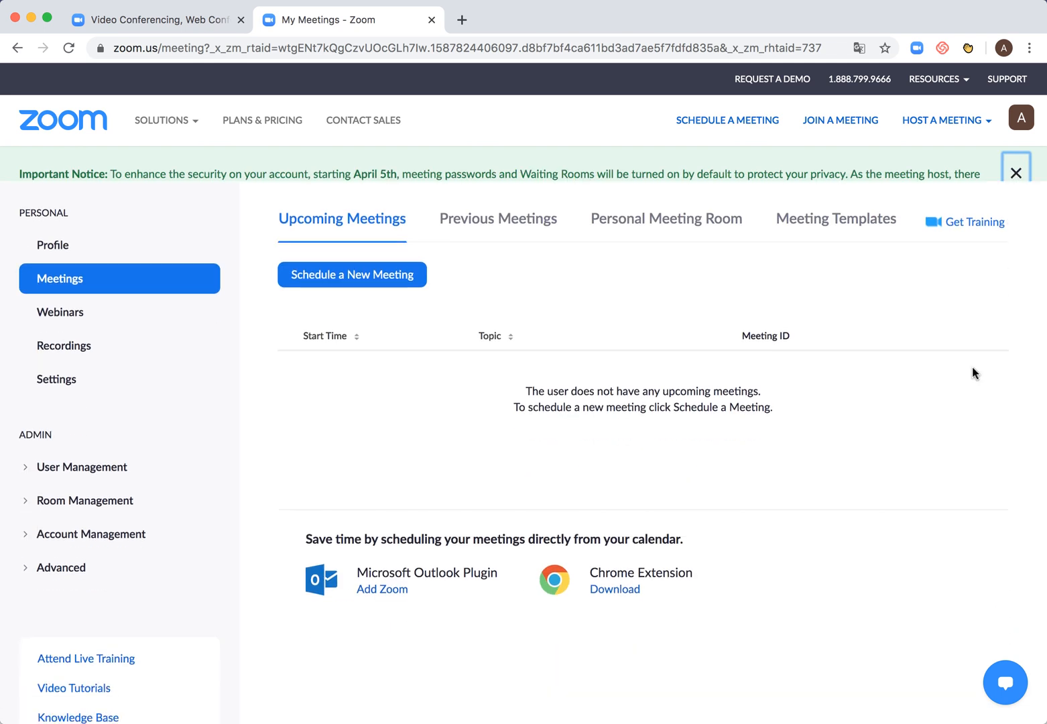
scroll("down", 3)
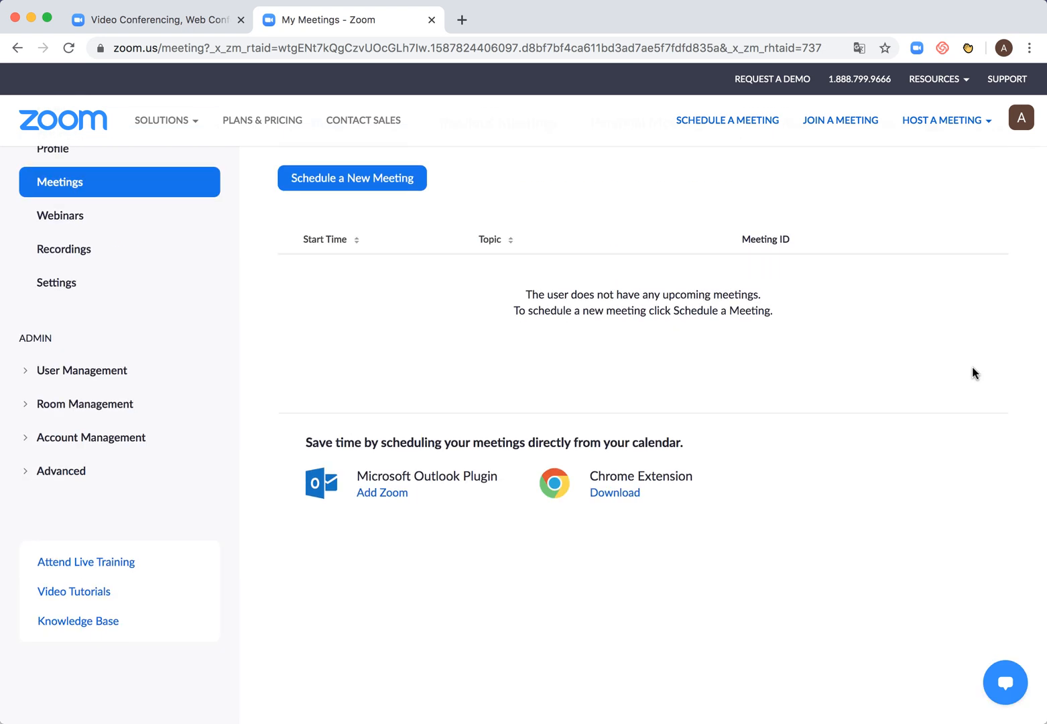
mouse_move(223, 298)
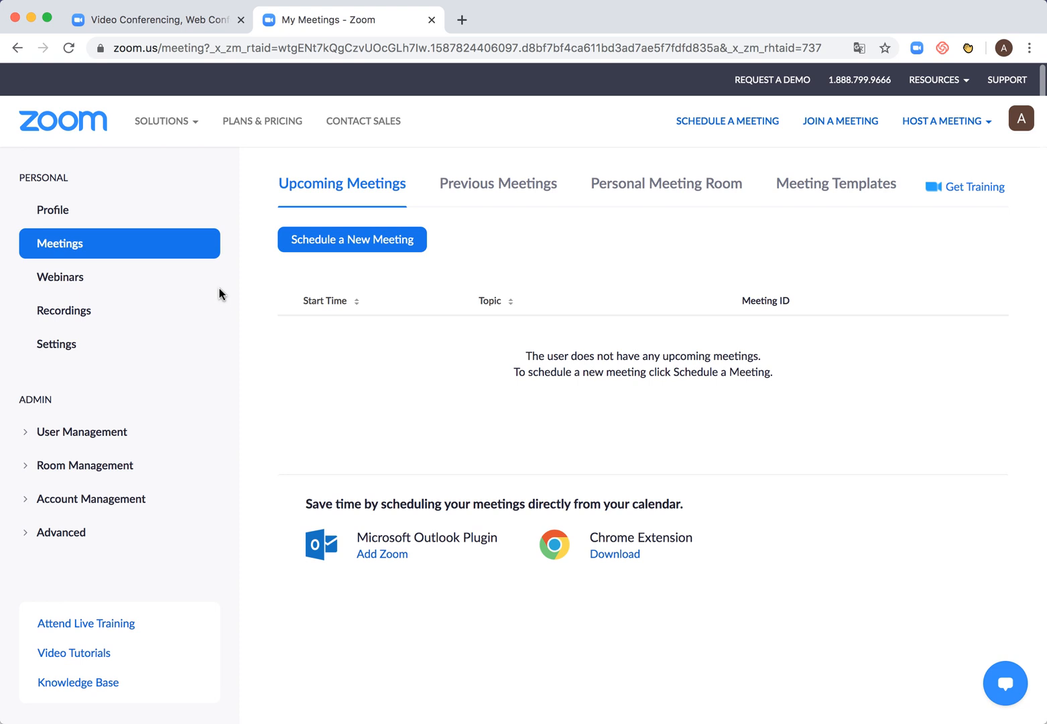
mouse_move(488, 211)
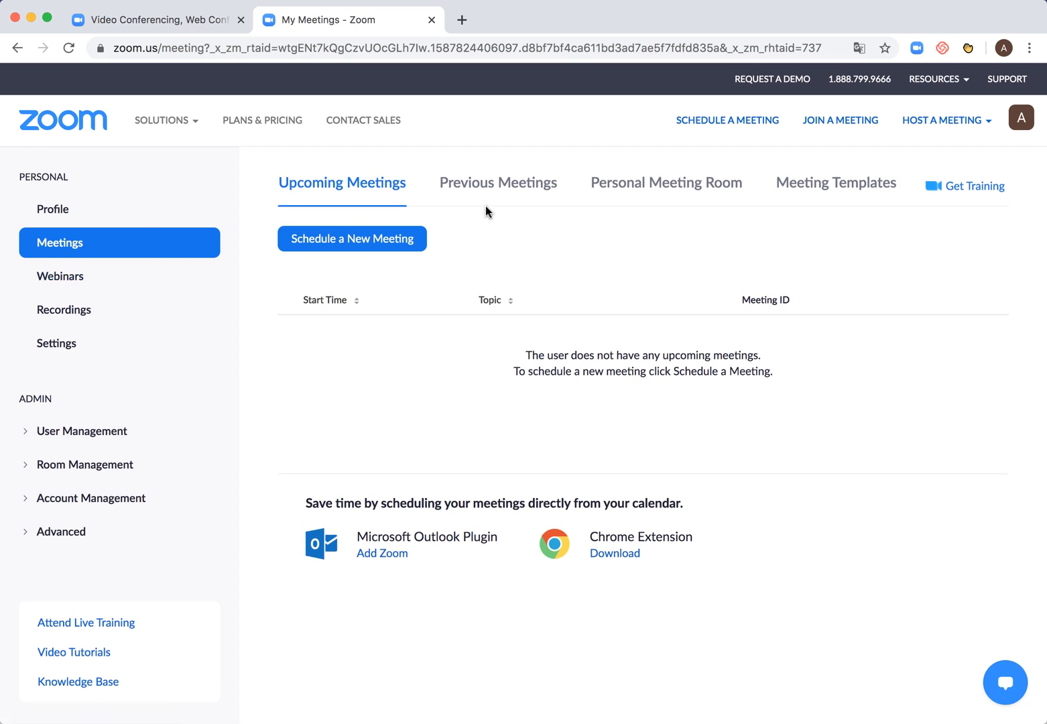
mouse_move(818, 184)
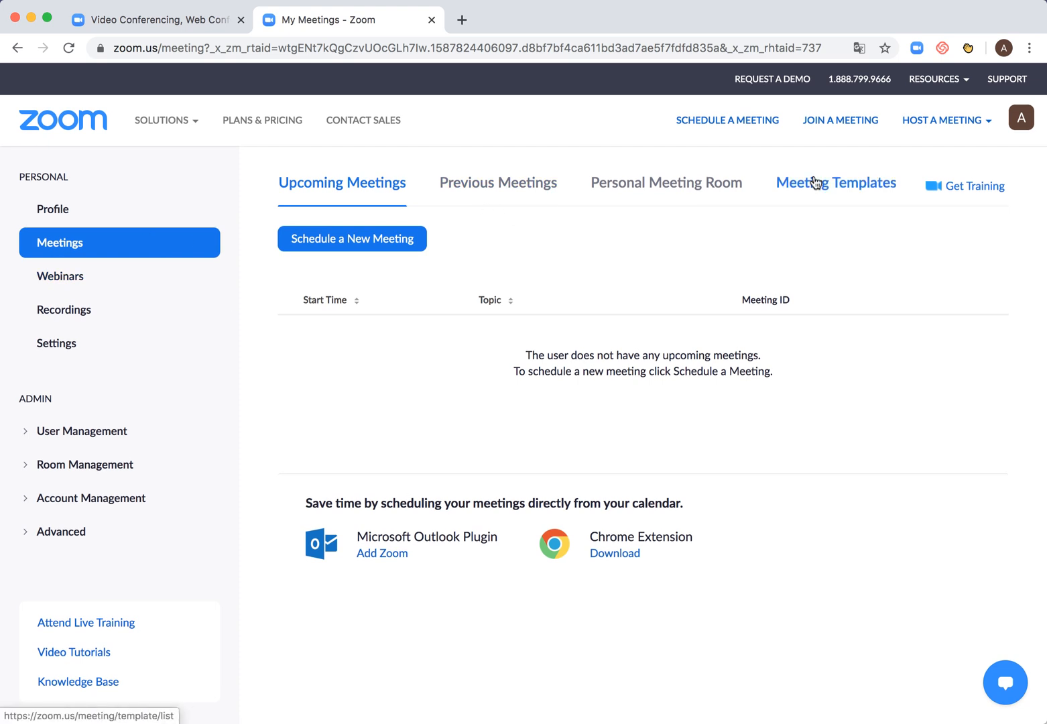
mouse_move(64, 310)
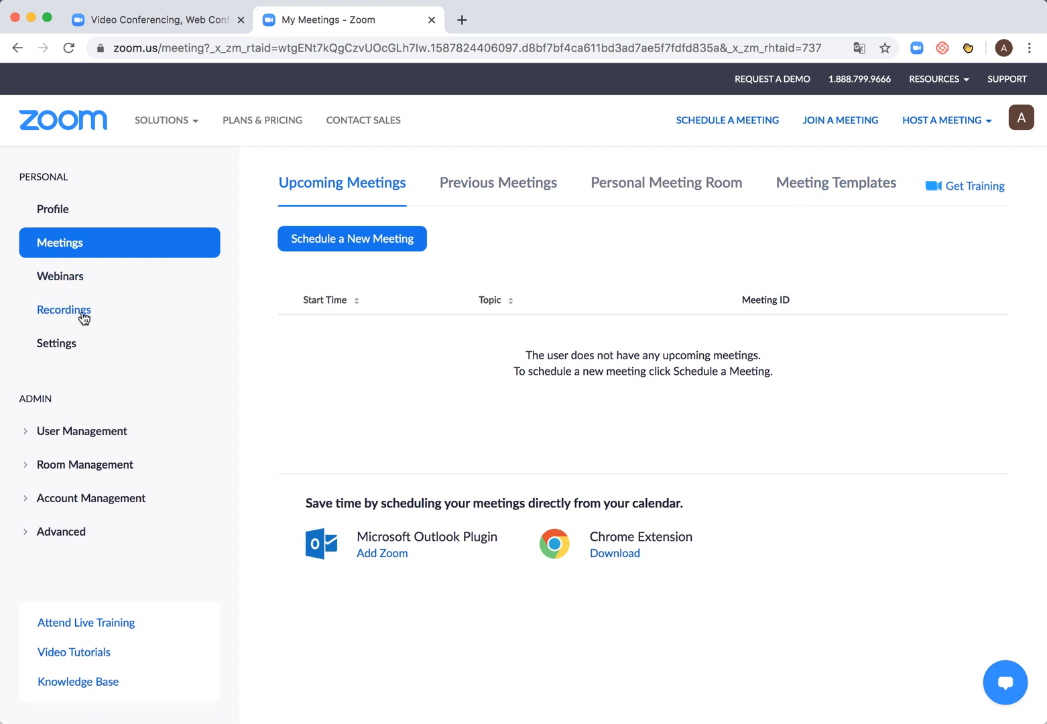
Visit Recordings briefly, then the Settings page's Meeting settings
left_click(64, 310)
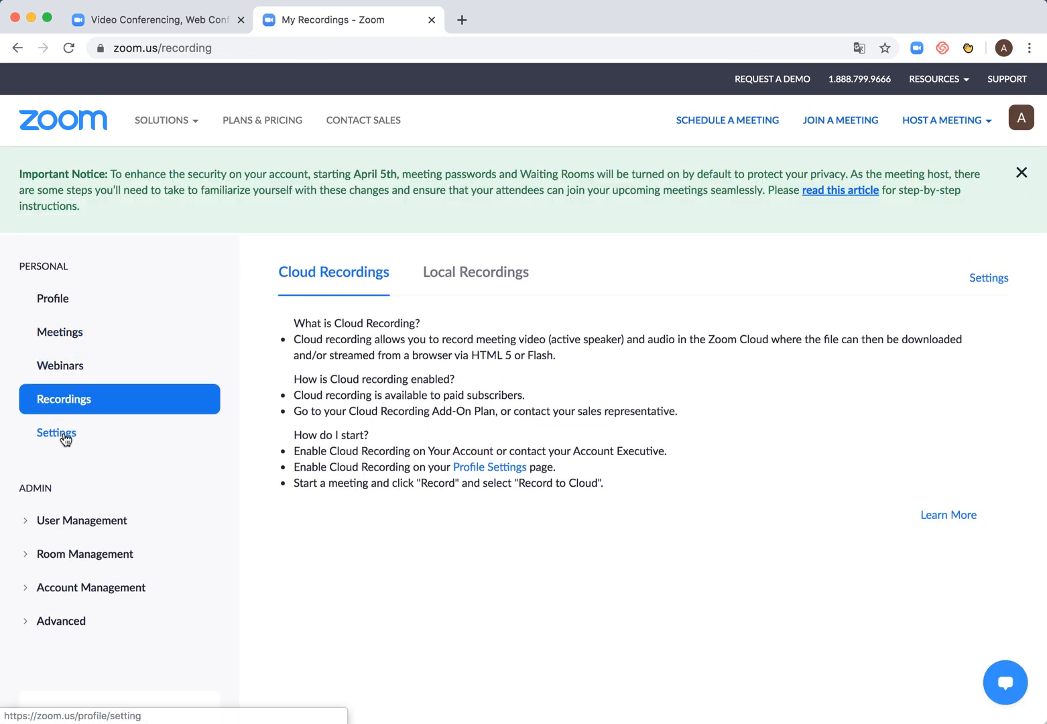
left_click(56, 432)
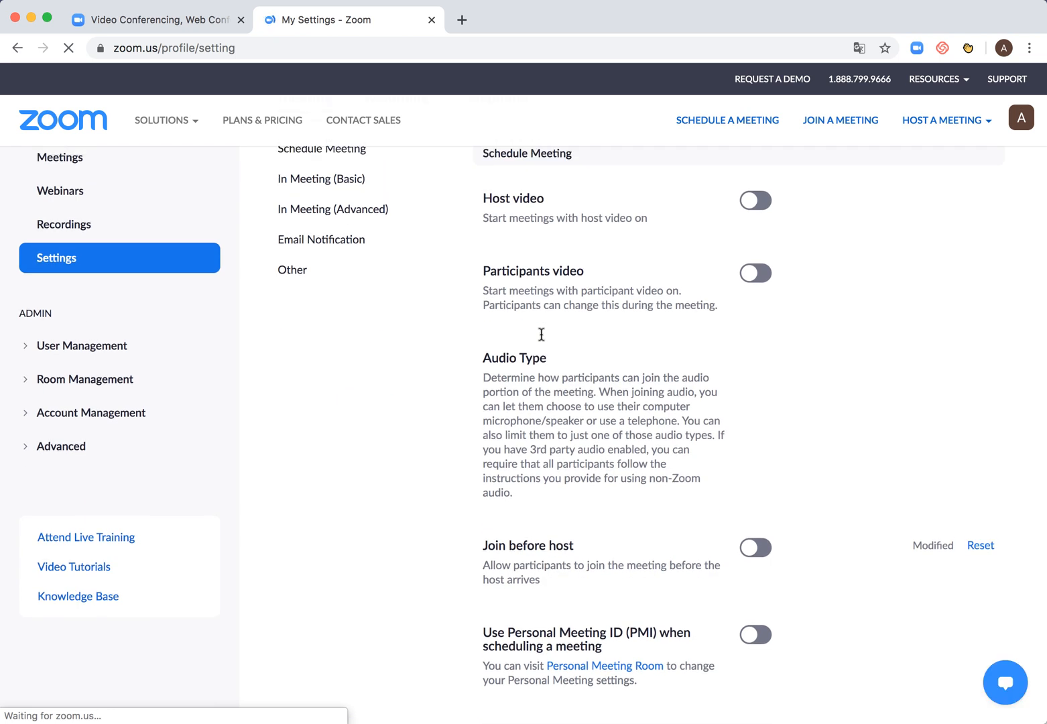
scroll("down", 3)
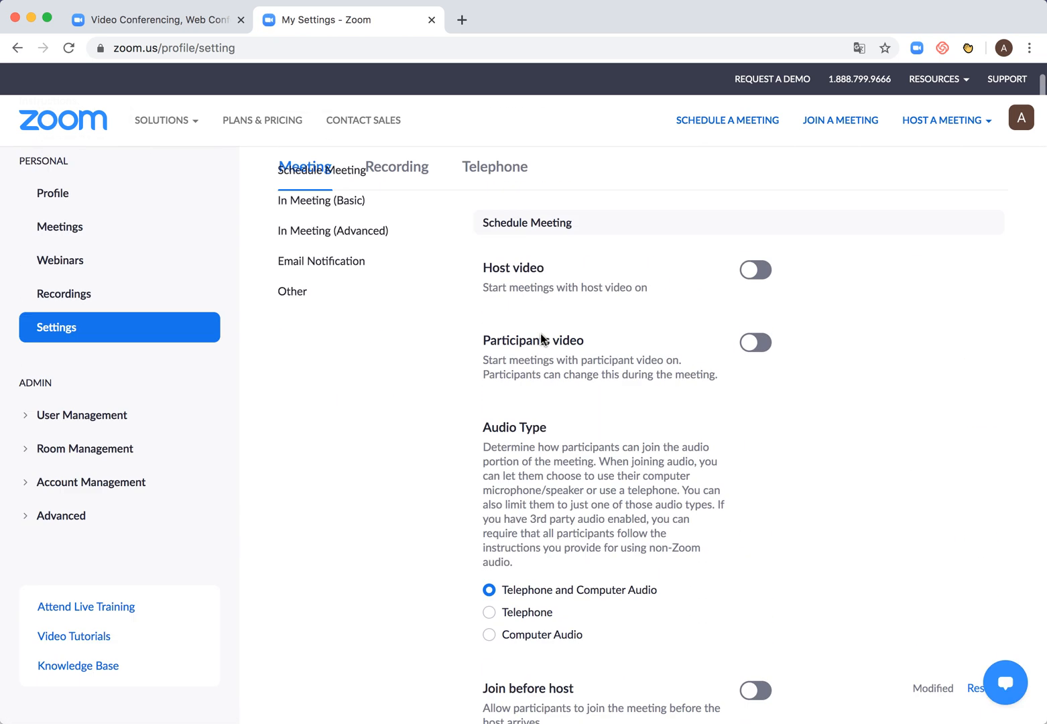
Show the Recording settings, with local recording on and automatic recording off
left_click(397, 167)
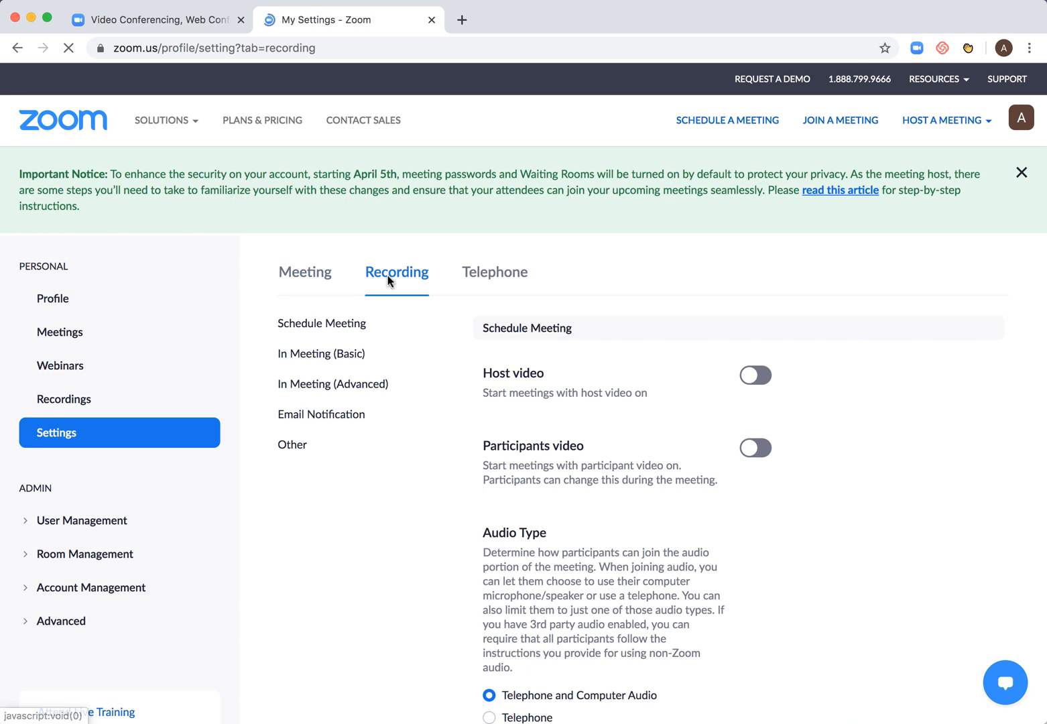
left_click(397, 272)
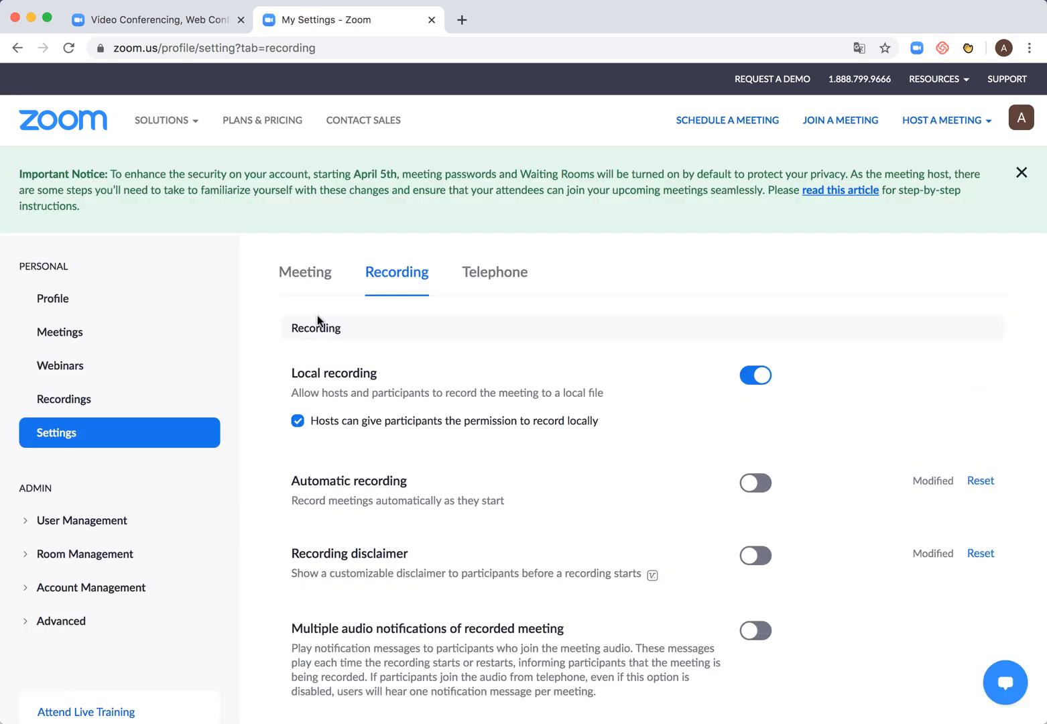
Expand the User, Room, Account Management and Advanced admin sections in the sidebar
left_click(80, 520)
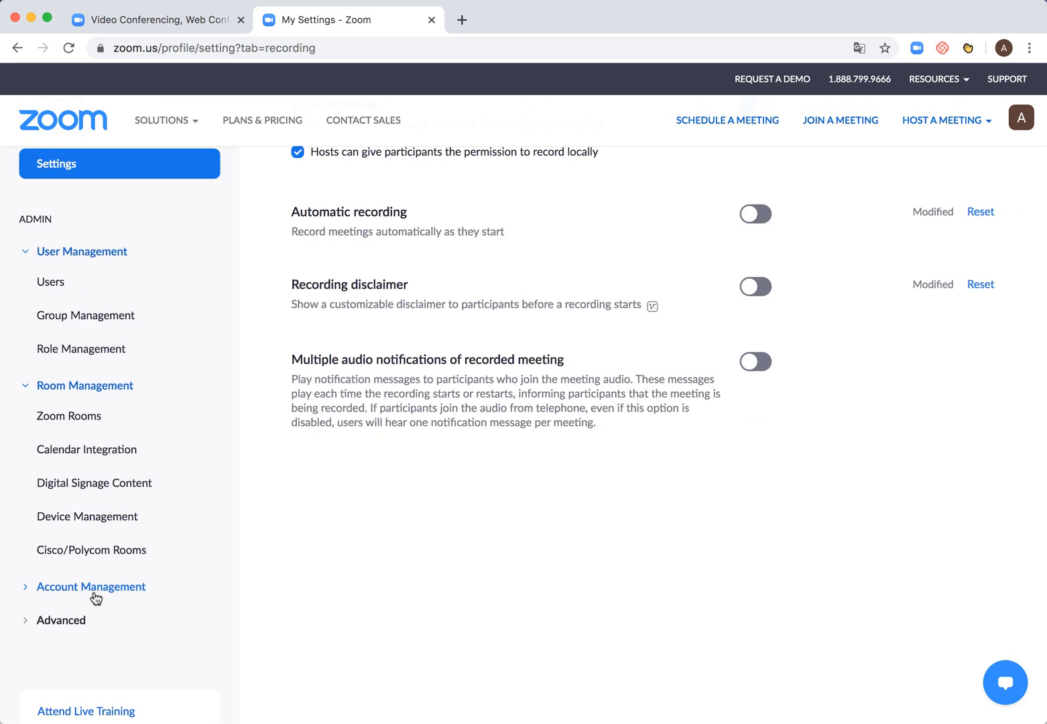
left_click(91, 588)
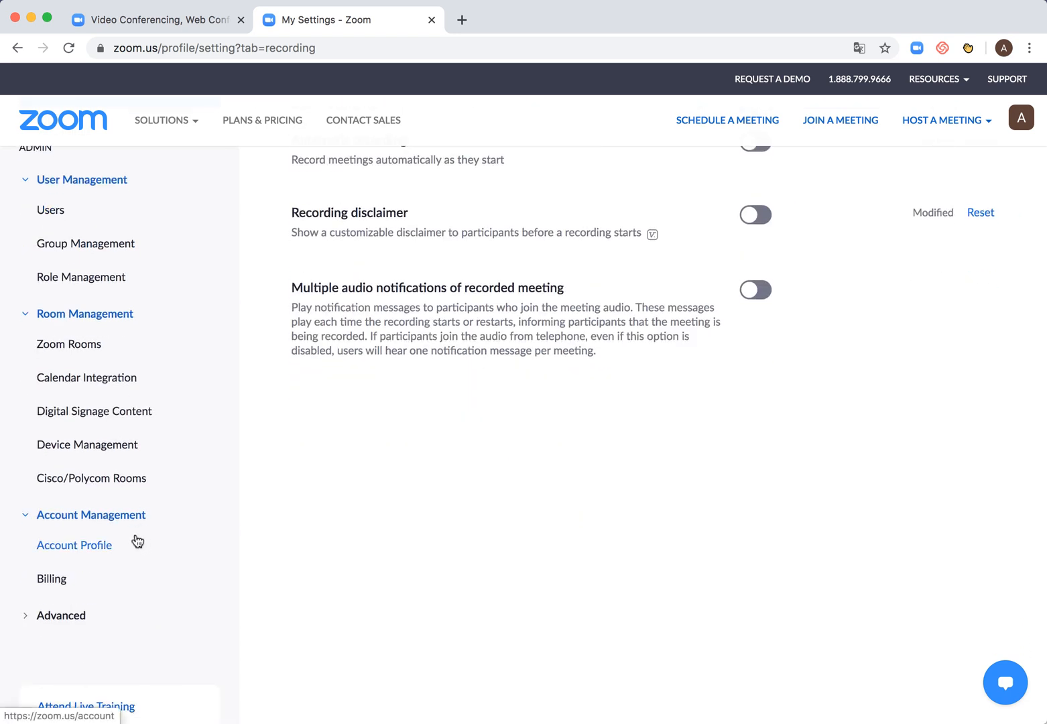
left_click(60, 616)
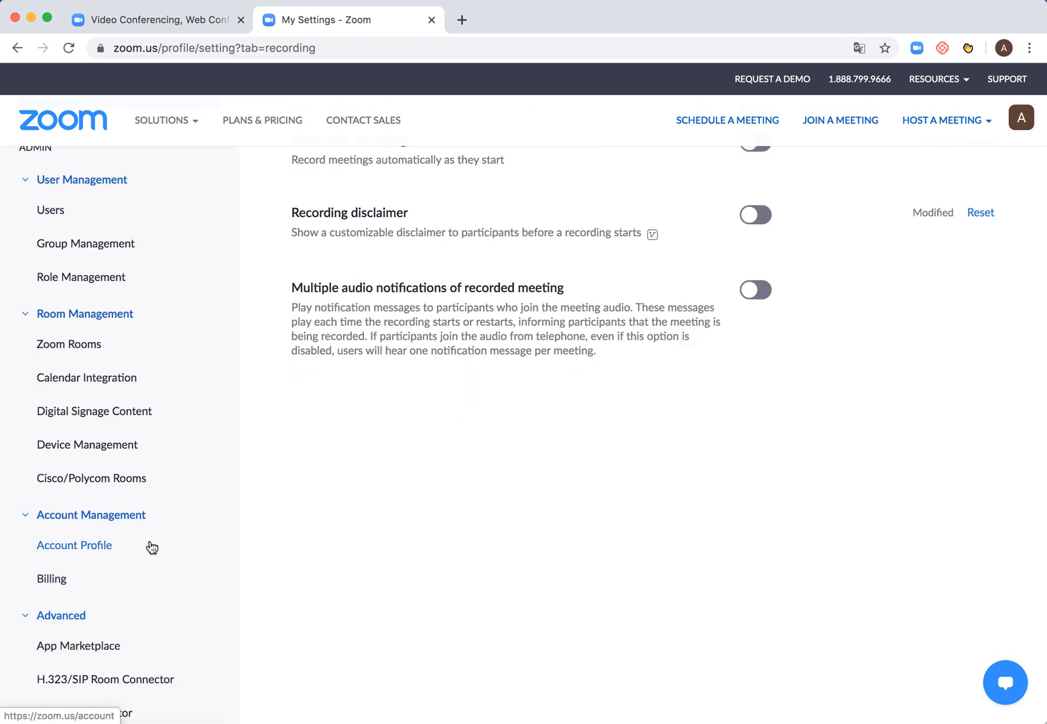
scroll("down", 3)
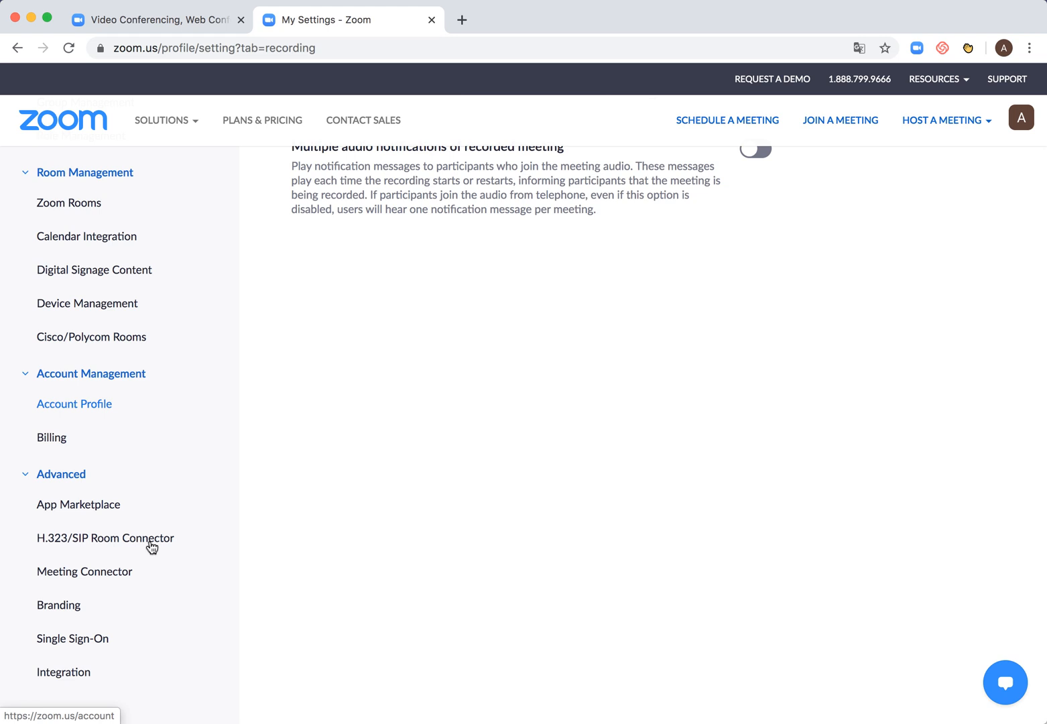
scroll("up", 3)
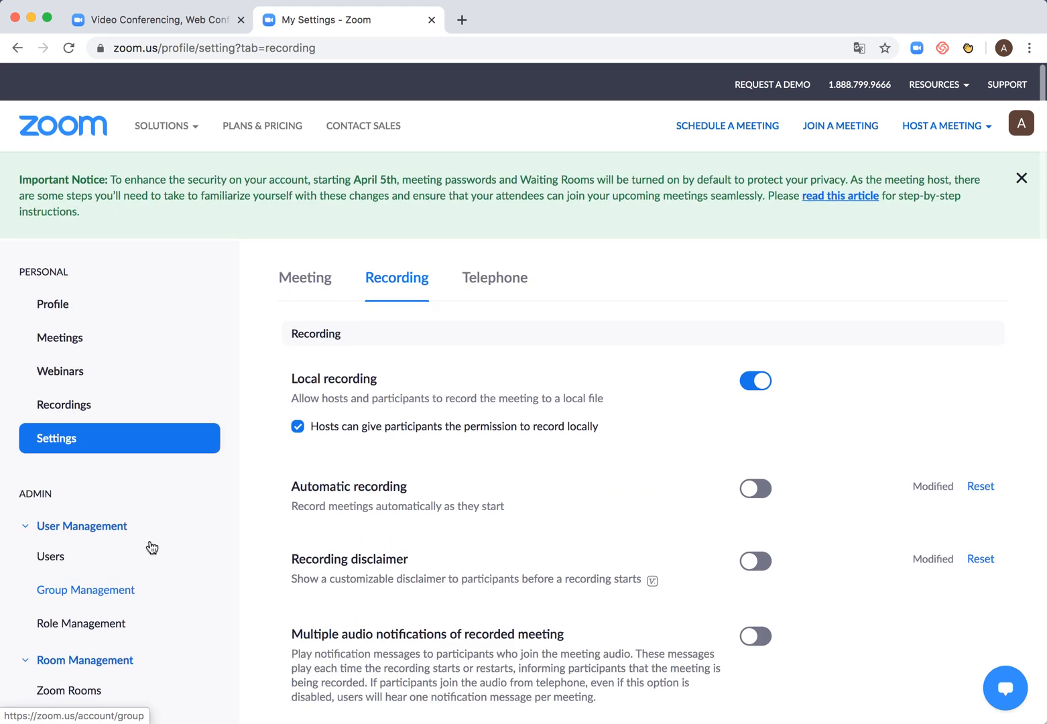
View the Profile page with personal meeting ID, sign-in email and Basic user type
left_click(52, 299)
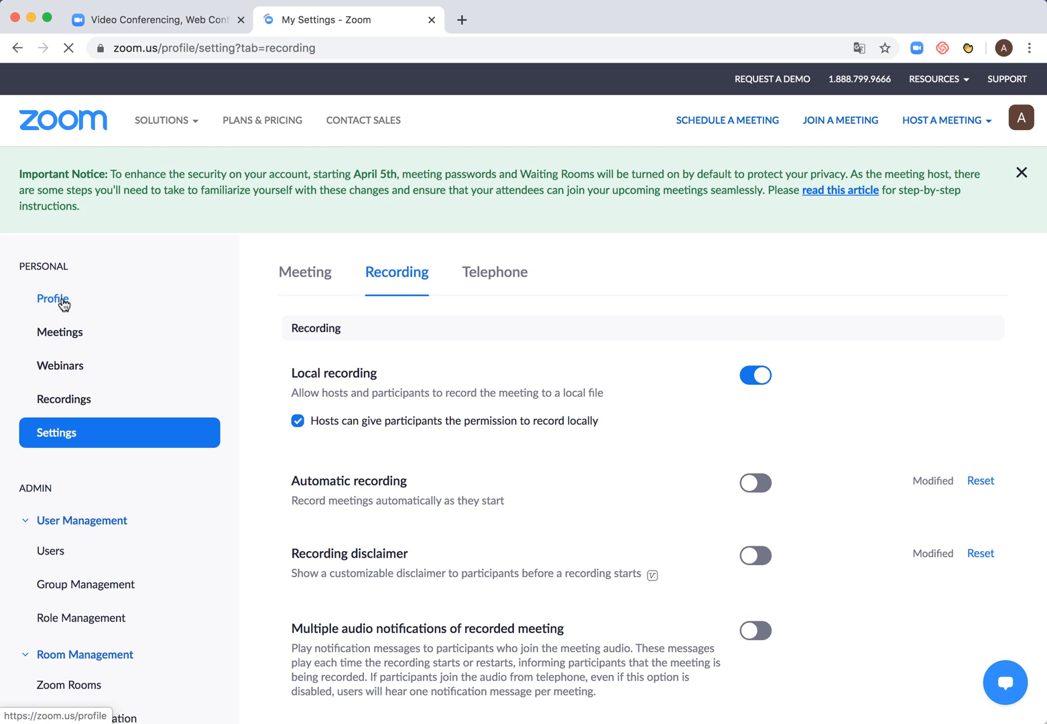
left_click(53, 299)
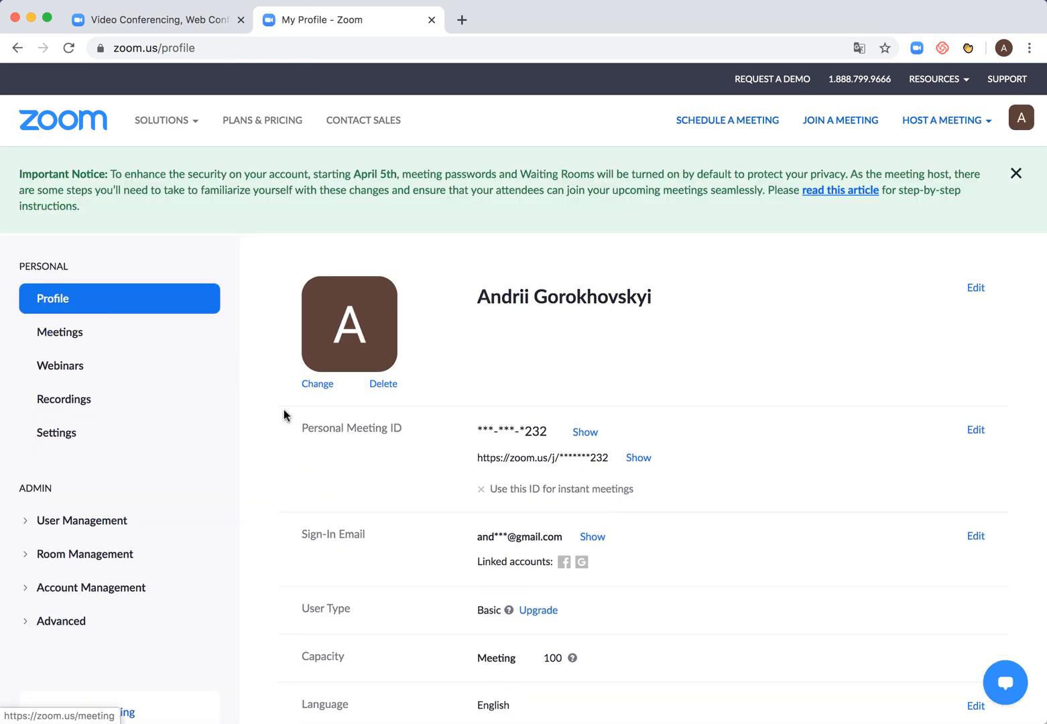
scroll("down", 3)
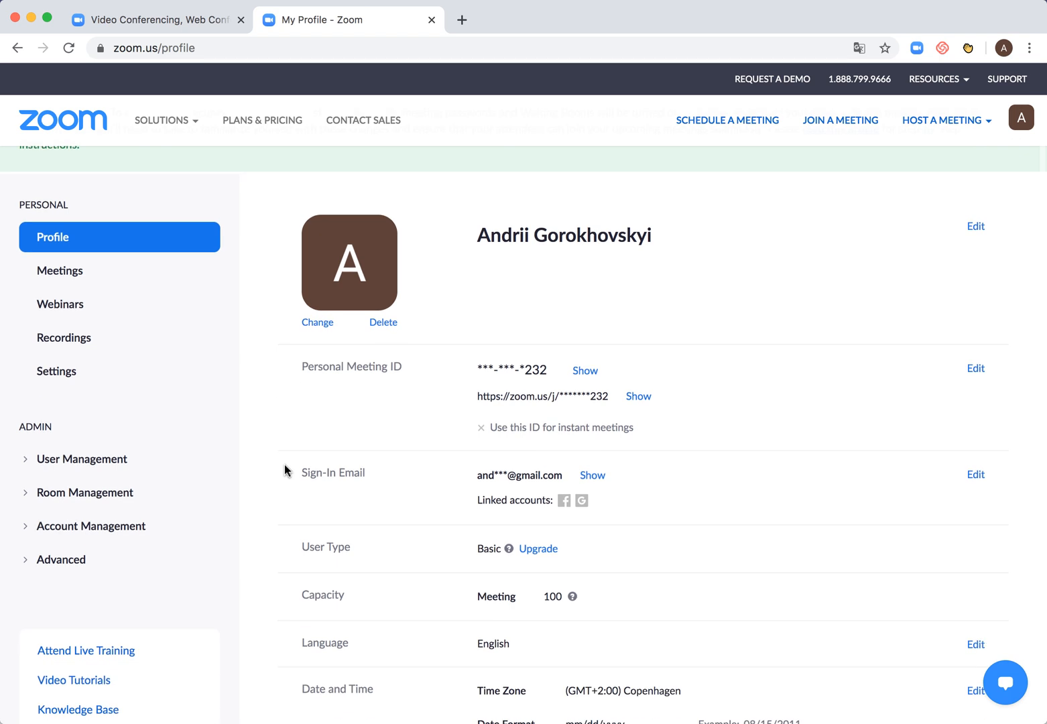